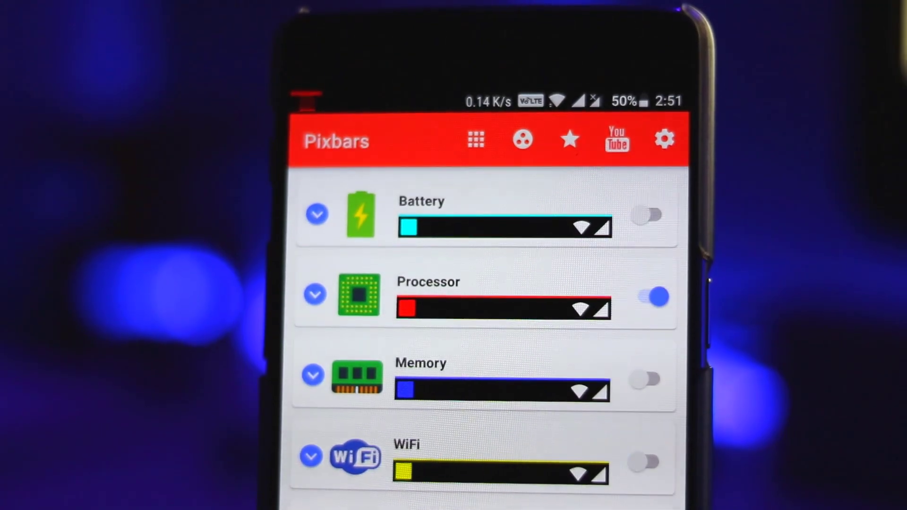
- Scroll to the Processor panel and change its line colour to cyan
{"action": "scroll", "scroll_direction": "down", "scroll_amount": 3}
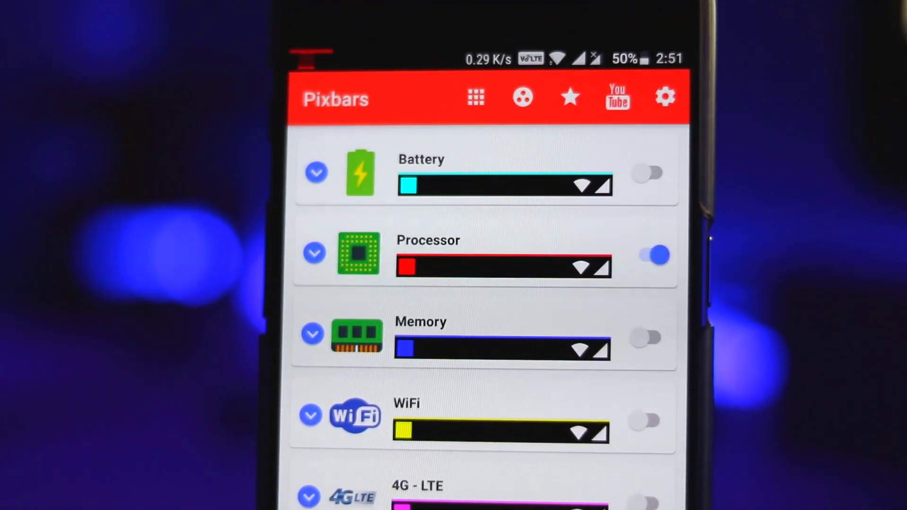
{"action": "scroll", "scroll_direction": "down", "scroll_amount": 3}
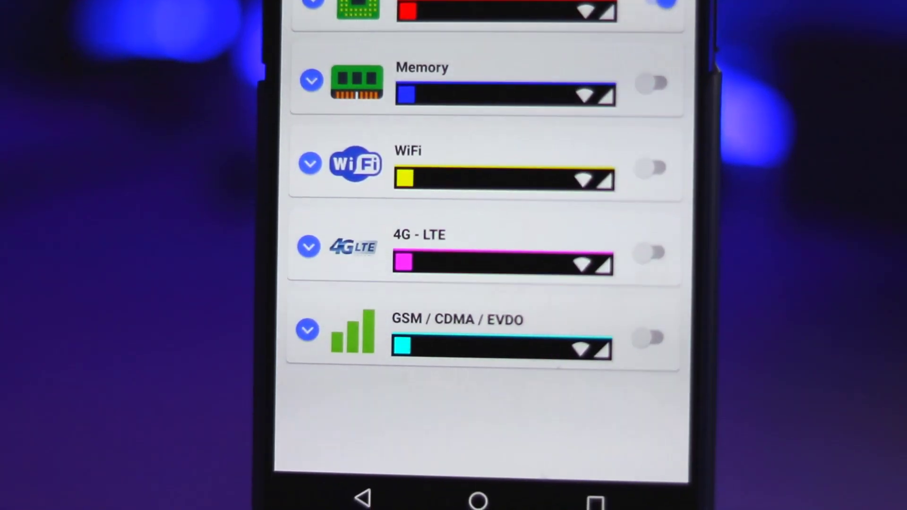
{"action": "scroll", "scroll_direction": "down", "scroll_amount": 3}
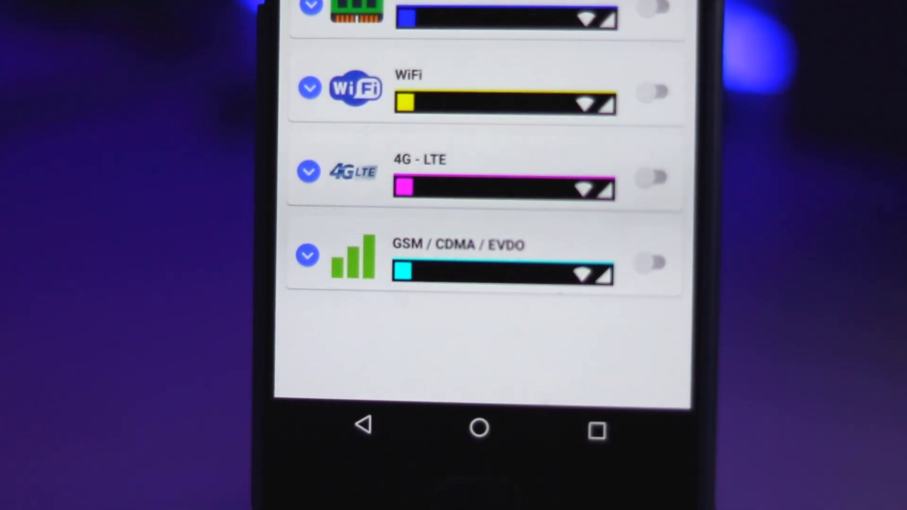
{"action": "scroll", "scroll_direction": "down", "scroll_amount": 3}
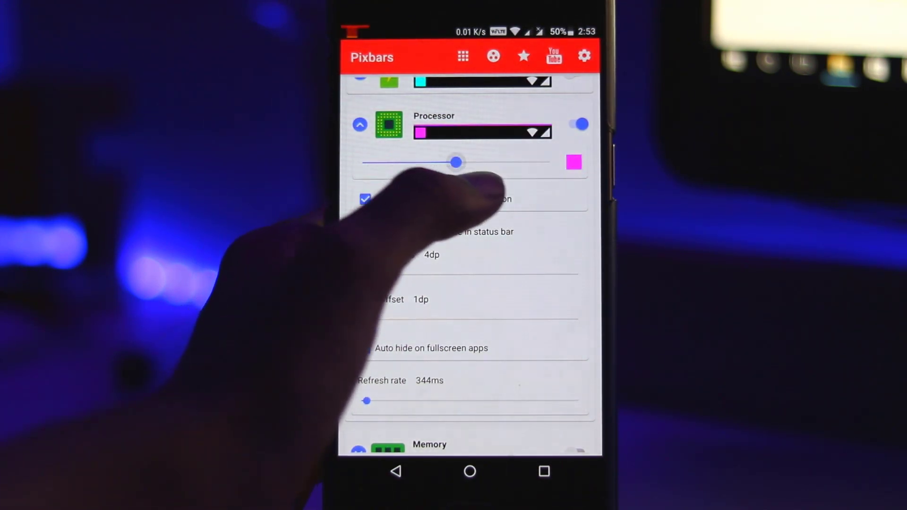
{"action": "left_click_drag", "start_coordinate": [455, 162], "coordinate": [478, 163]}
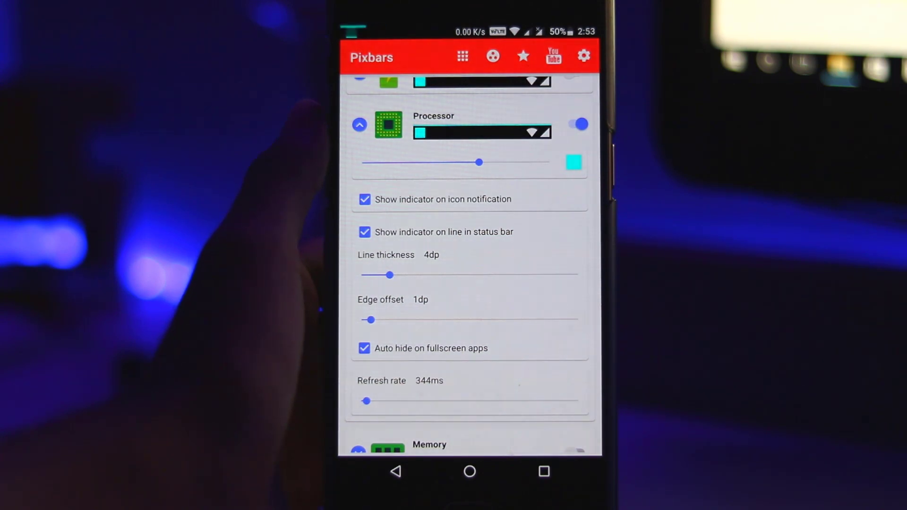
- Raise the Processor line thickness stepwise (13, 15) up to 20dp
{"action": "left_click_drag", "start_coordinate": [390, 275], "coordinate": [411, 274]}
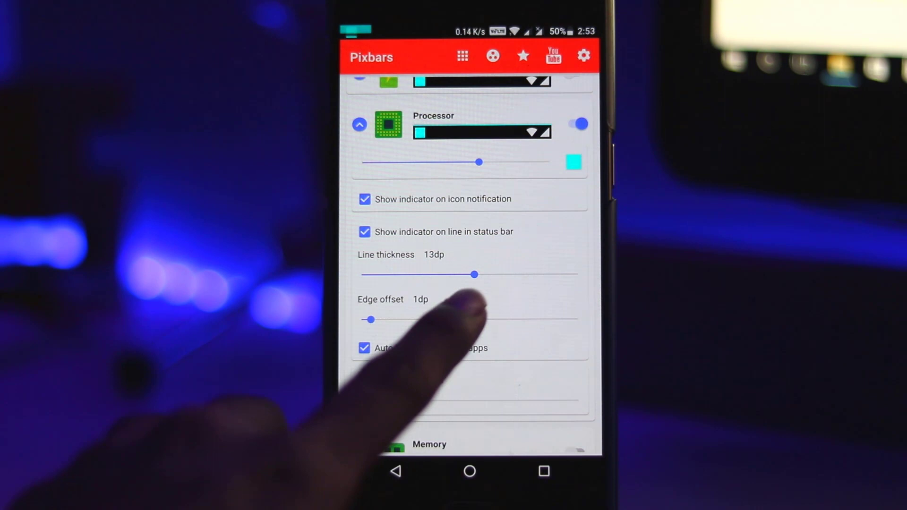
{"action": "left_click_drag", "start_coordinate": [474, 274], "coordinate": [493, 277]}
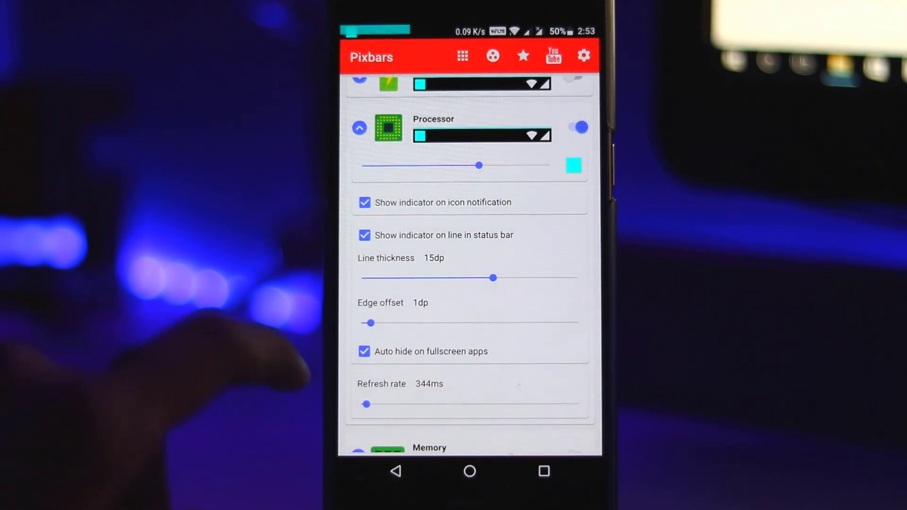
{"action": "left_click_drag", "start_coordinate": [493, 278], "coordinate": [540, 278]}
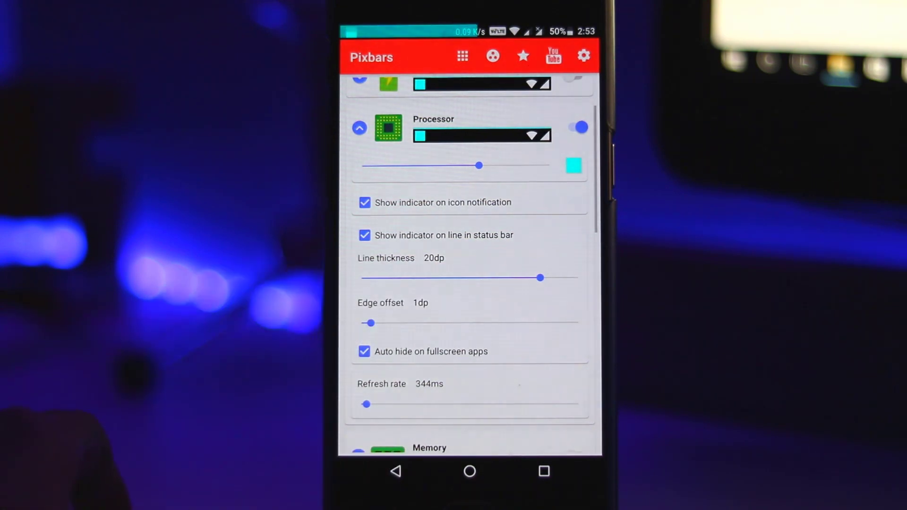
{"action": "left_click_drag", "start_coordinate": [540, 278], "coordinate": [577, 278]}
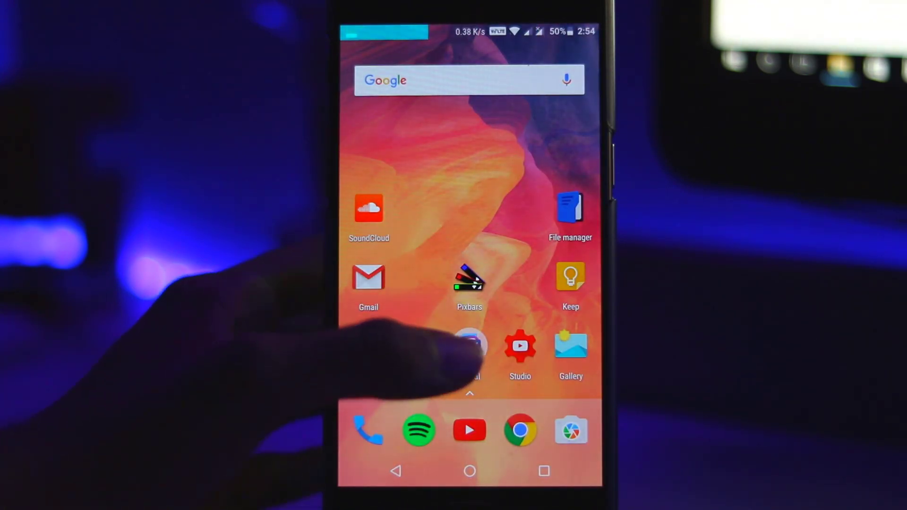
{"action": "left_click", "coordinate": [469, 278]}
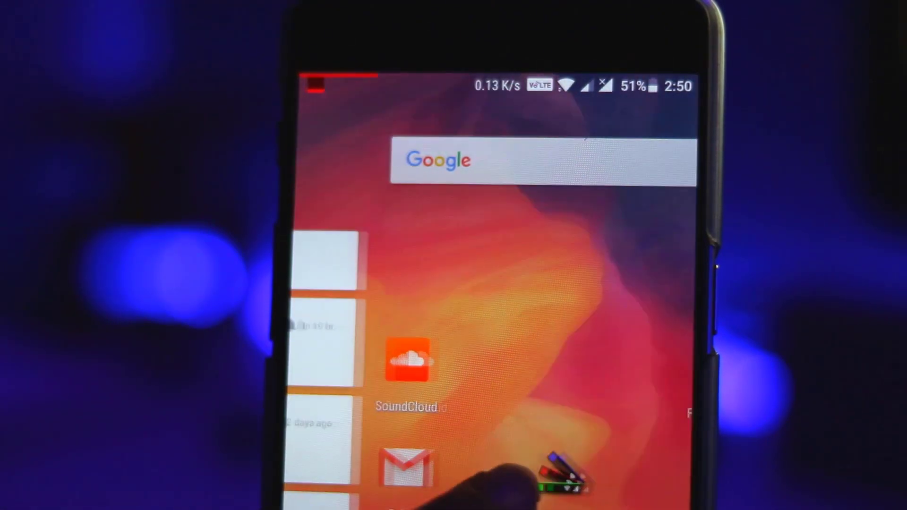
{"action": "scroll", "scroll_direction": "right", "scroll_amount": 3}
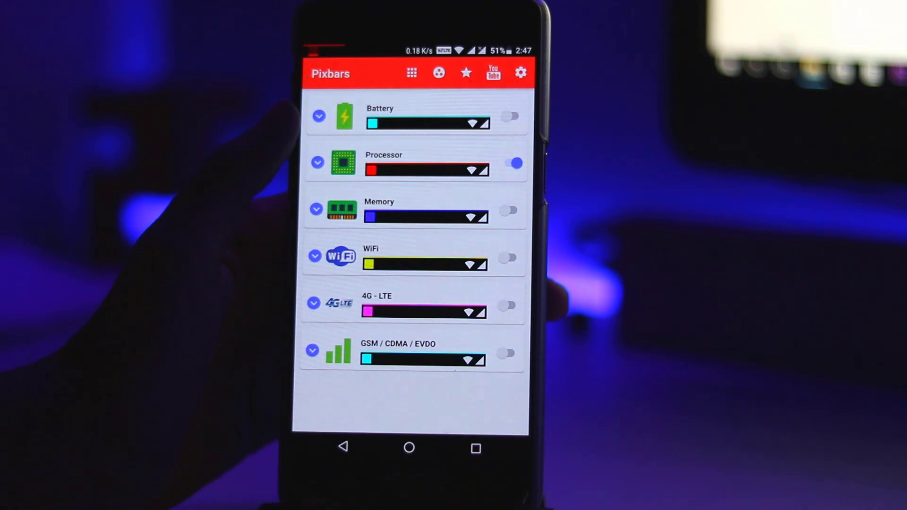
- Expand the Processor indicator's settings showing red colour, 2dp thickness and 344ms refresh
{"action": "left_click", "coordinate": [317, 162]}
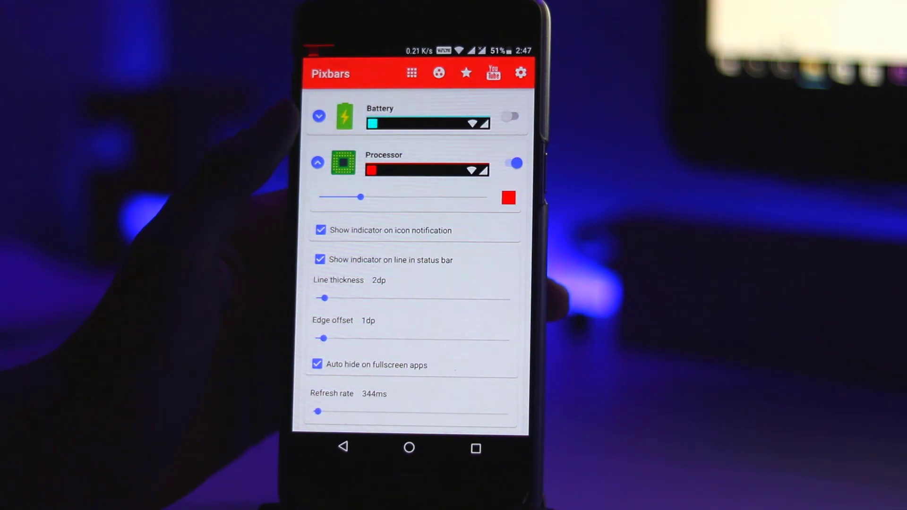
{"action": "left_click_drag", "start_coordinate": [360, 196], "coordinate": [402, 197]}
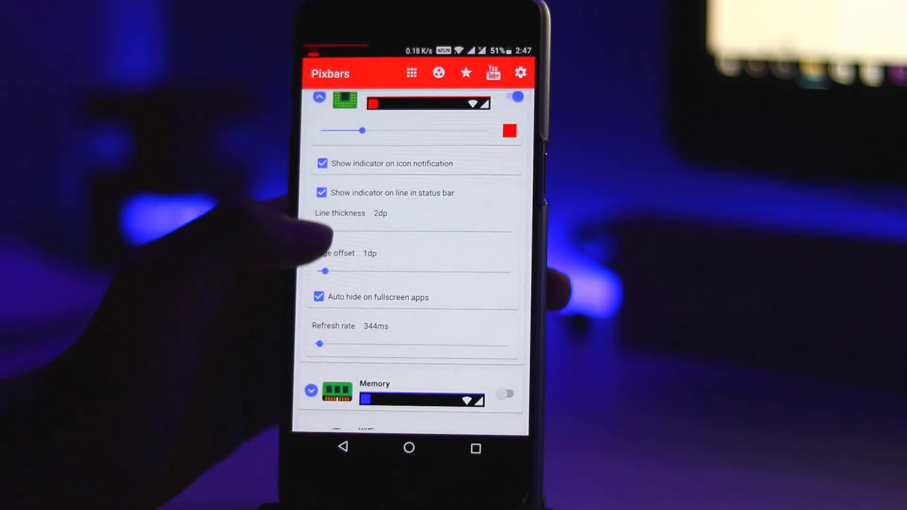
{"action": "left_click_drag", "start_coordinate": [324, 230], "coordinate": [333, 230]}
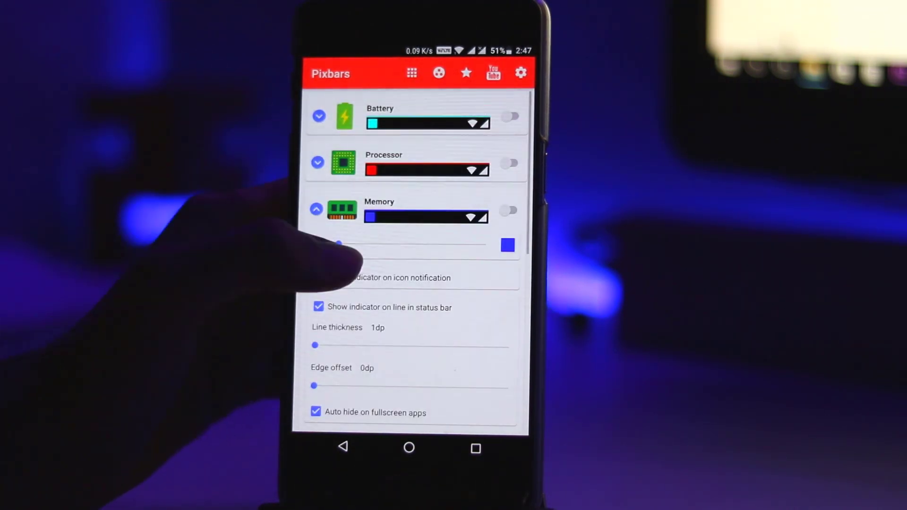
- Enable the blue Memory indicator line and set its thickness to 4dp
{"action": "left_click", "coordinate": [509, 210]}
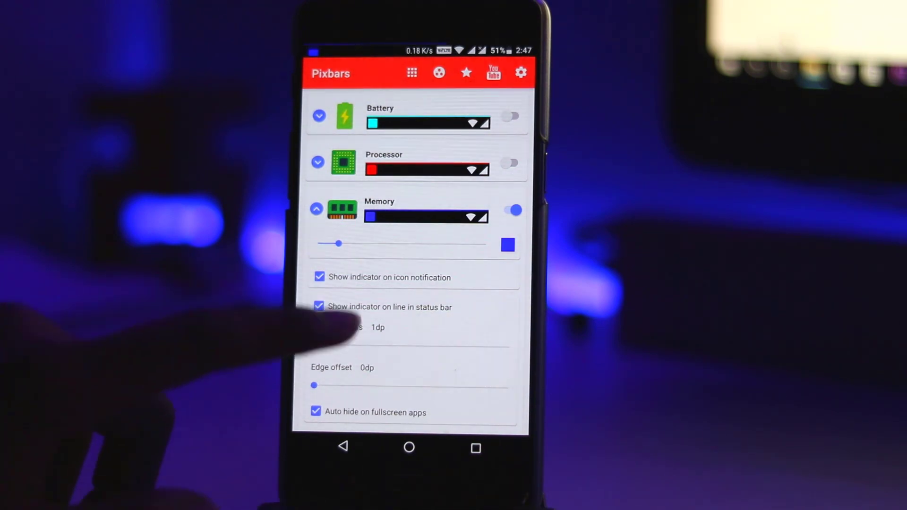
{"action": "left_click", "coordinate": [511, 209]}
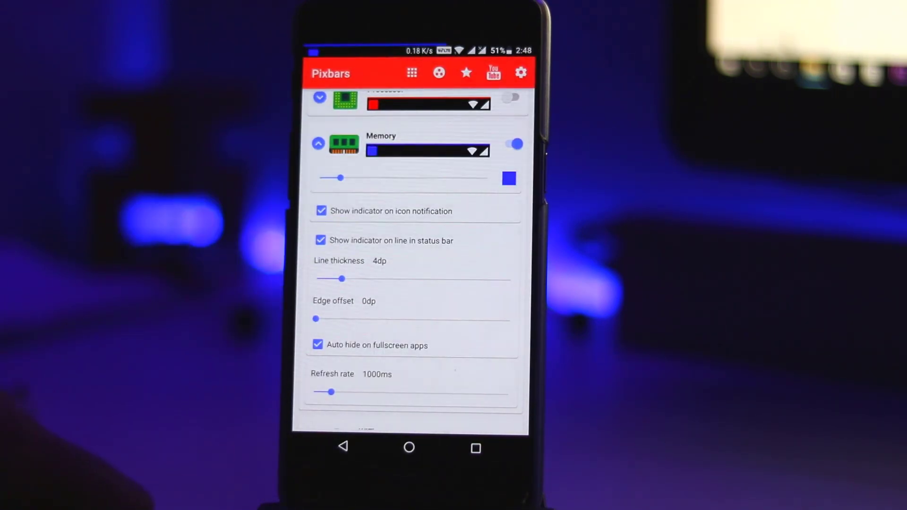
{"action": "scroll", "scroll_direction": "down", "scroll_amount": 3}
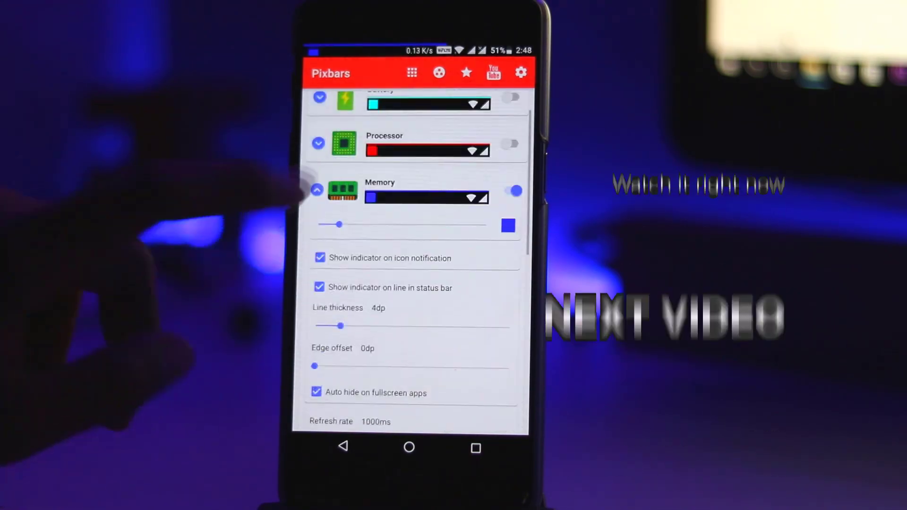